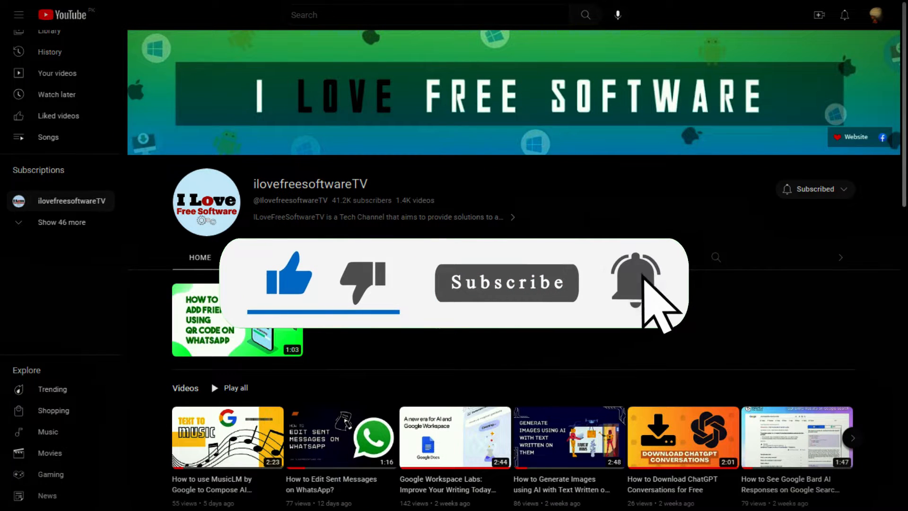
Launch Settings from Start and go to Personalization's Lock screen page
key("win+l")
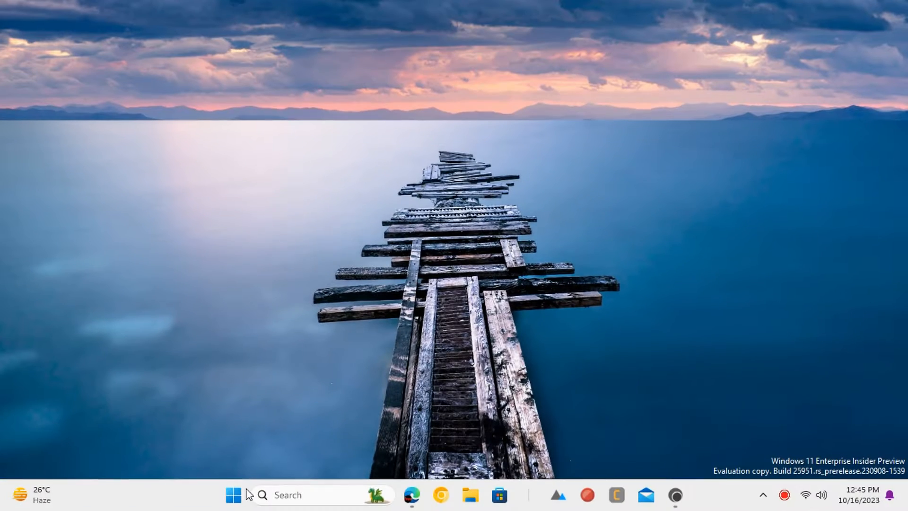
left_click(233, 495)
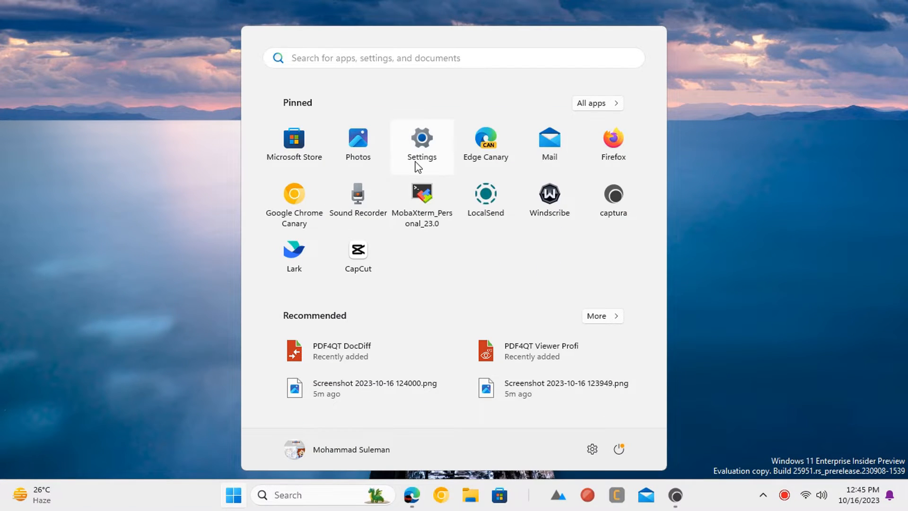
left_click(421, 144)
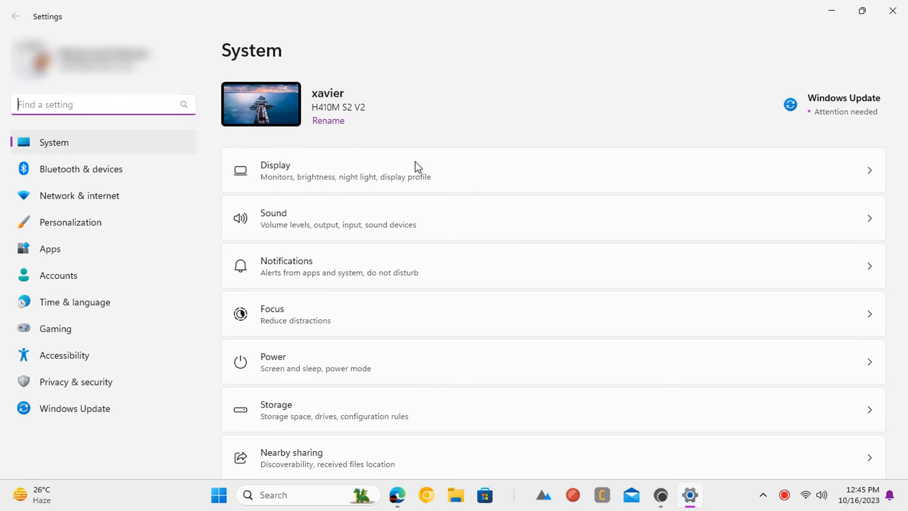
mouse_move(167, 225)
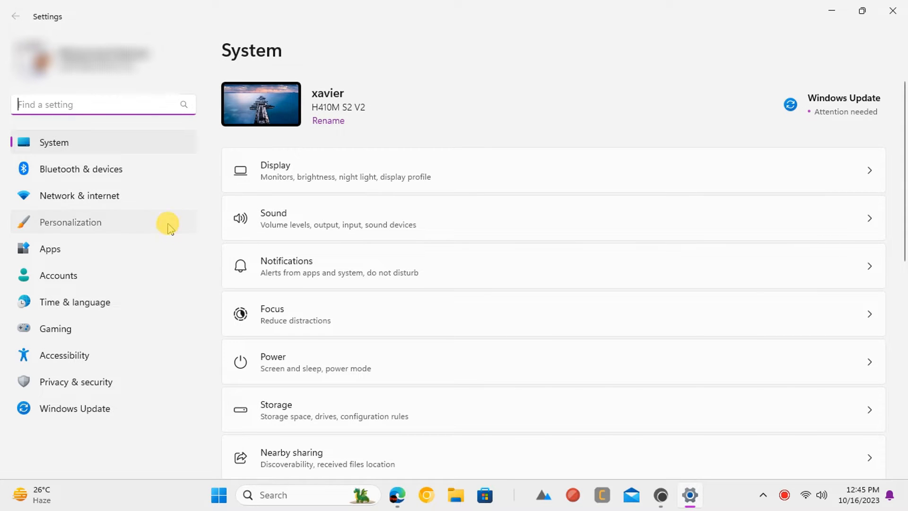
left_click(69, 222)
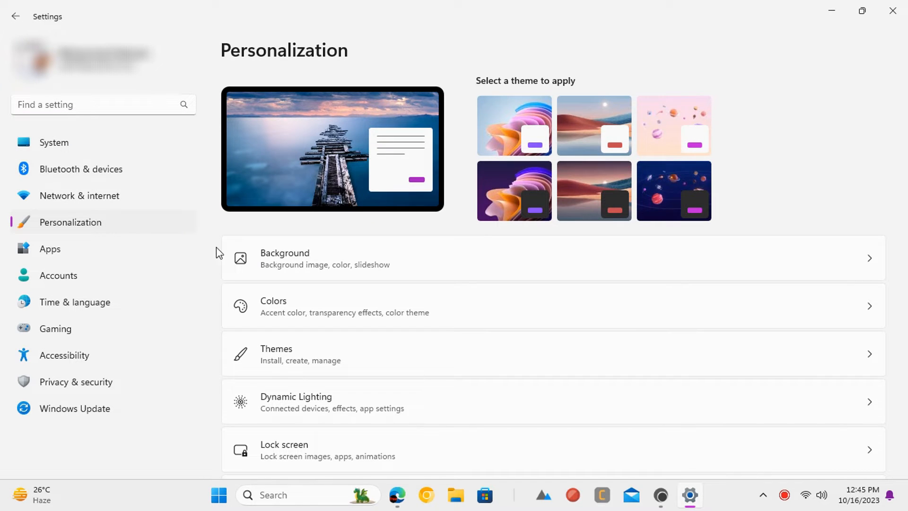
scroll("down", 3)
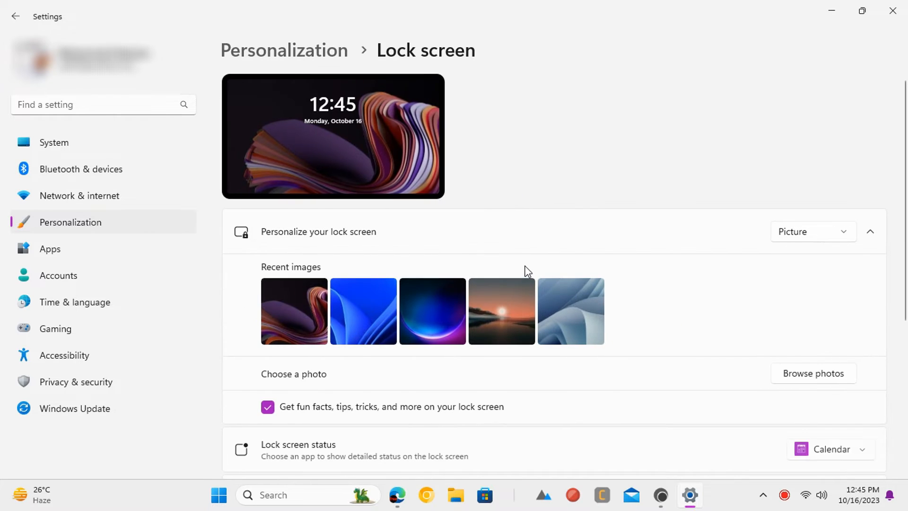
Scroll down the Lock screen page to find the fun facts and tips option
scroll("down", 3)
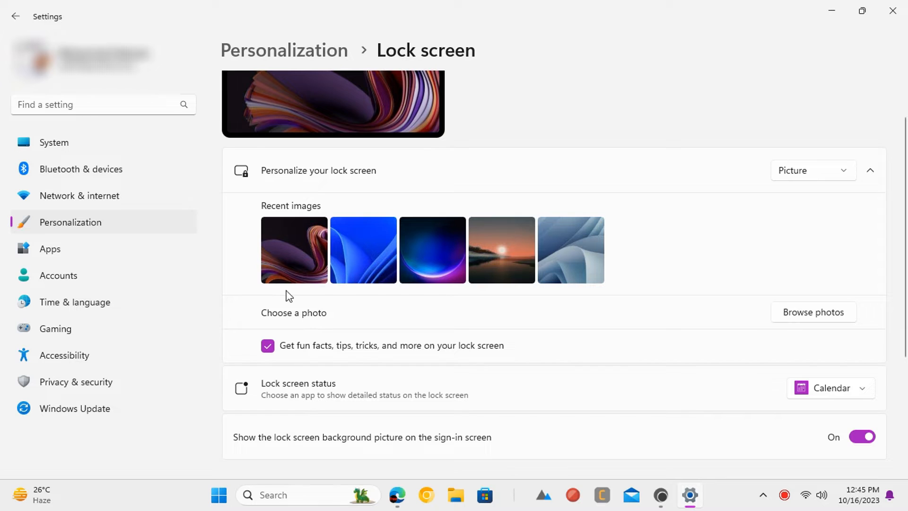
mouse_move(278, 366)
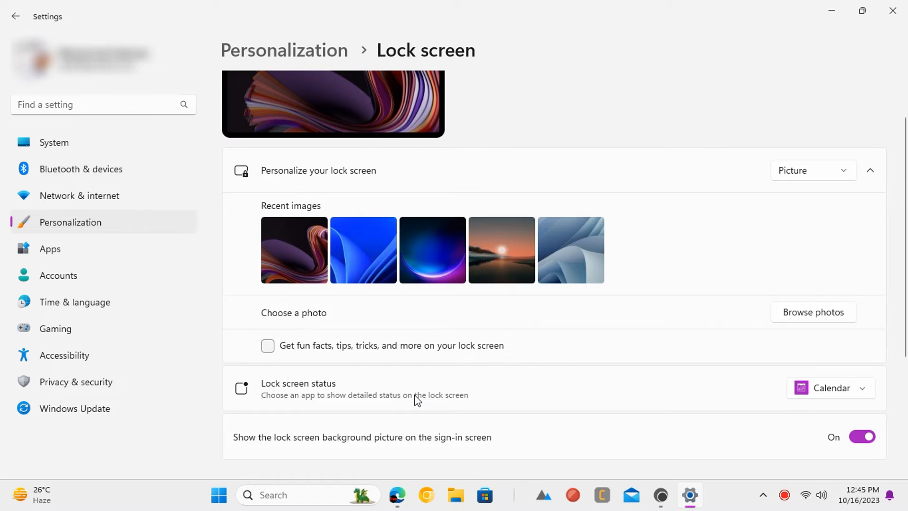
mouse_move(877, 29)
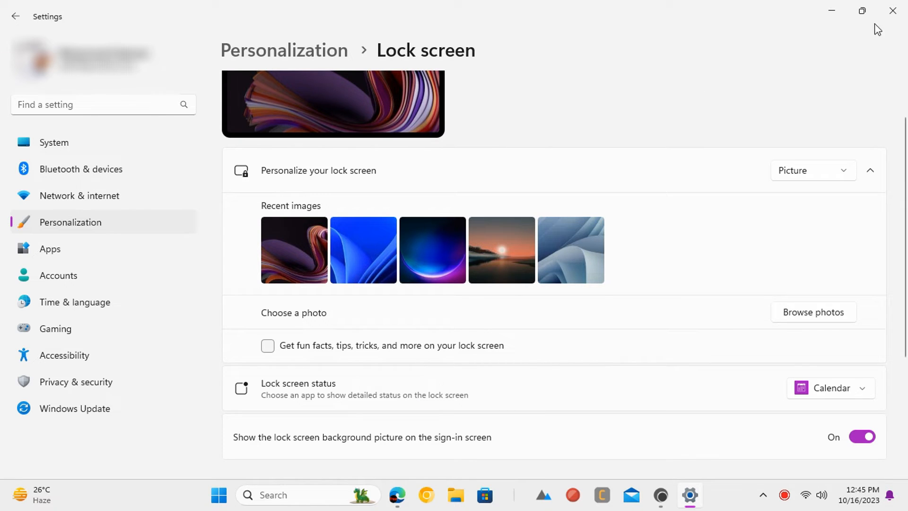
mouse_move(628, 442)
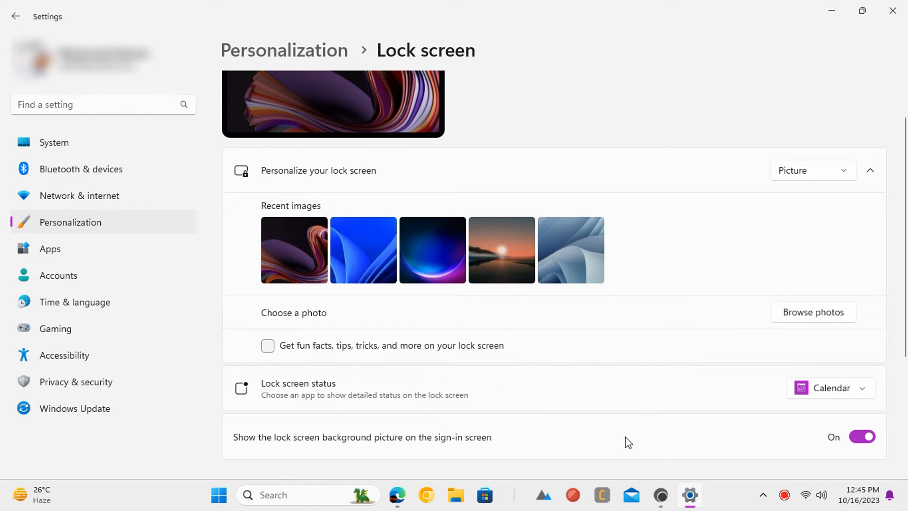